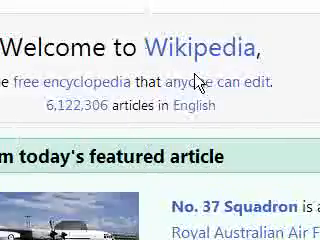
Search for Wangan Midnight, open its article, and scroll through the opening section.
{"action": "scroll", "scroll_direction": "down", "scroll_amount": 3}
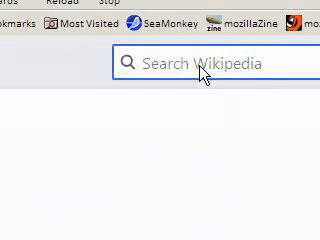
{"action": "type", "text": "tvplay"}
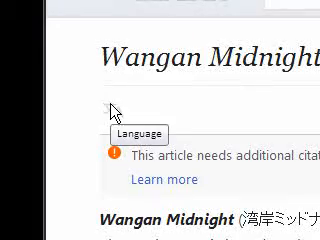
{"action": "scroll", "scroll_direction": "down", "scroll_amount": 3}
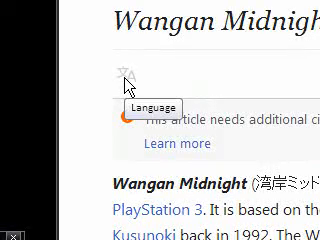
{"action": "scroll", "scroll_direction": "down", "scroll_amount": 3}
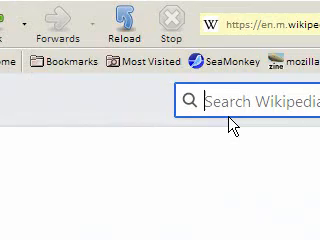
Search 'dog', open the Dog article, and scroll through its lead paragraphs.
{"action": "type", "text": "dog"}
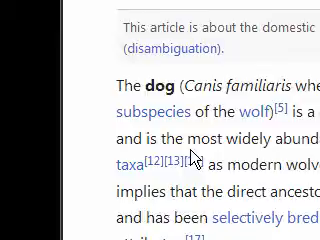
{"action": "scroll", "scroll_direction": "down", "scroll_amount": 3}
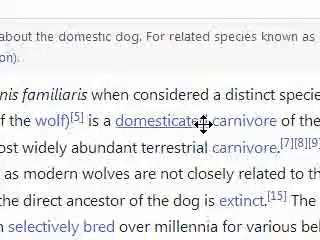
{"action": "scroll", "scroll_direction": "down", "scroll_amount": 3}
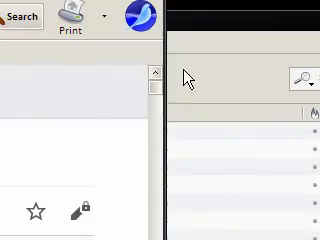
Type 'duncan mai', clear the search, and browse the Main Page sections.
{"action": "type", "text": "duncan ma"}
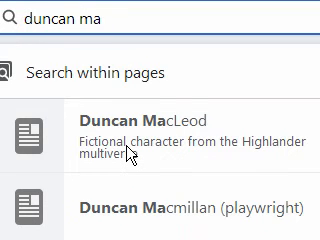
{"action": "type", "text": "ile"}
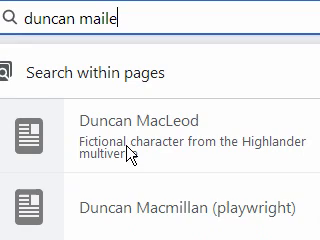
{"action": "scroll", "scroll_direction": "down", "scroll_amount": 3}
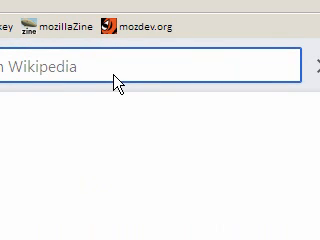
{"action": "mouse_move", "coordinate": [93, 99]}
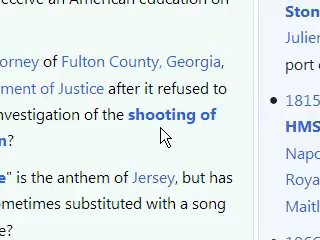
{"action": "scroll", "scroll_direction": "down", "scroll_amount": 3}
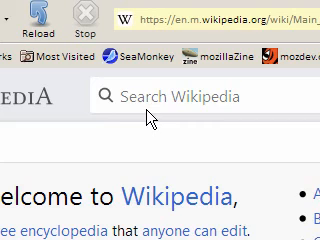
Open the Nickelodeon article and scroll through services down to the related networks list.
{"action": "scroll", "scroll_direction": "down", "scroll_amount": 3}
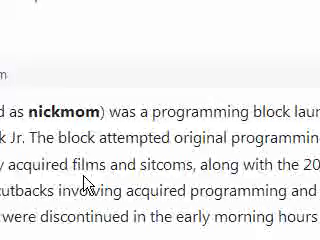
{"action": "scroll", "scroll_direction": "down", "scroll_amount": 3}
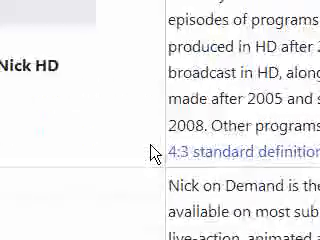
{"action": "scroll", "scroll_direction": "down", "scroll_amount": 3}
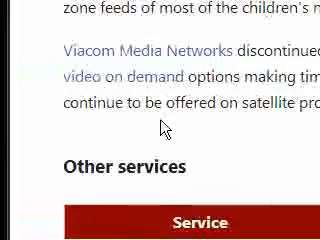
{"action": "scroll", "scroll_direction": "down", "scroll_amount": 3}
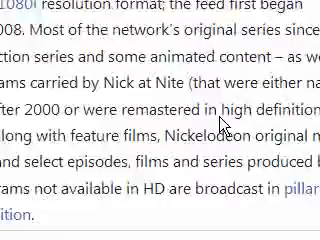
{"action": "scroll", "scroll_direction": "down", "scroll_amount": 3}
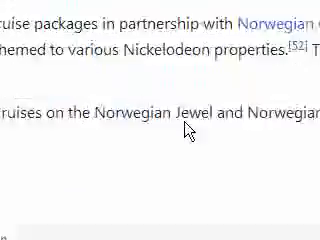
{"action": "scroll", "scroll_direction": "down", "scroll_amount": 3}
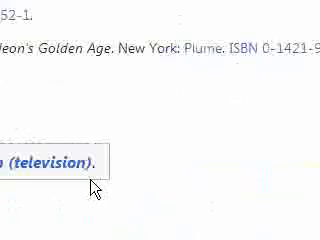
{"action": "scroll", "scroll_direction": "down", "scroll_amount": 3}
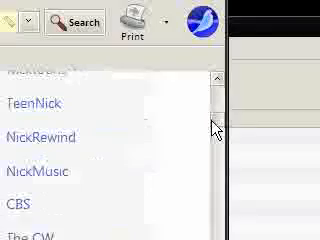
{"action": "scroll", "scroll_direction": "down", "scroll_amount": 3}
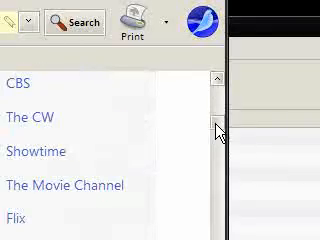
{"action": "scroll", "scroll_direction": "down", "scroll_amount": 3}
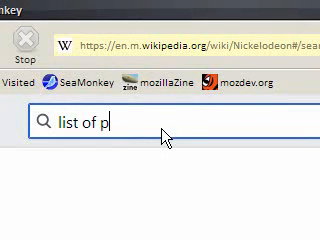
Open the list of Nickelodeon programs from search and follow the SpongeBob SquarePants link.
{"action": "type", "text": "rogm"}
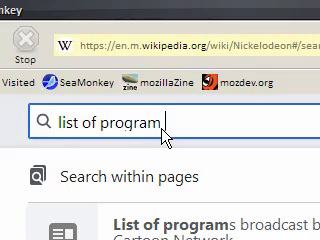
{"action": "type", "text": "n"}
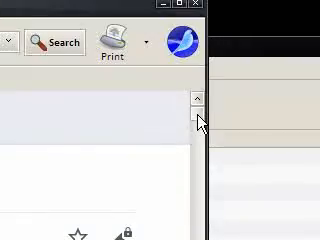
{"action": "scroll", "scroll_direction": "down", "scroll_amount": 3}
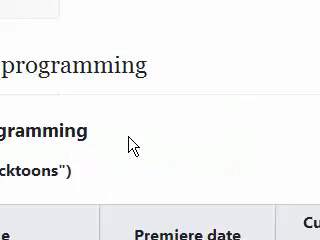
{"action": "scroll", "scroll_direction": "down", "scroll_amount": 3}
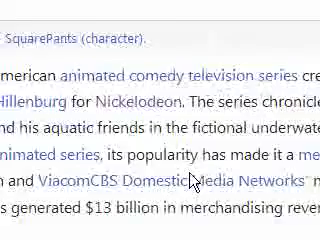
Read the SpongeBob infobox and open the Ocean Institute aerial photo's Commons file page.
{"action": "scroll", "scroll_direction": "down", "scroll_amount": 3}
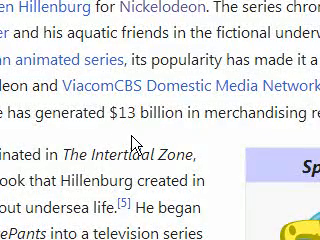
{"action": "scroll", "scroll_direction": "down", "scroll_amount": 3}
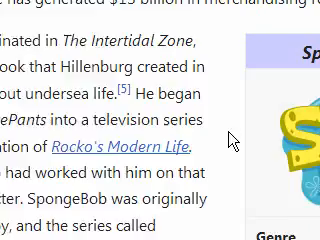
{"action": "scroll", "scroll_direction": "down", "scroll_amount": 3}
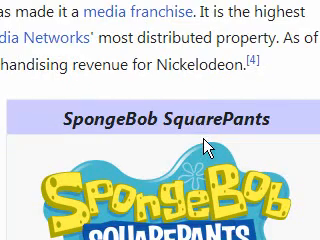
{"action": "scroll", "scroll_direction": "down", "scroll_amount": 3}
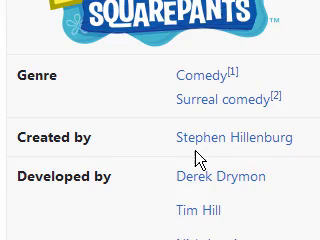
{"action": "scroll", "scroll_direction": "down", "scroll_amount": 3}
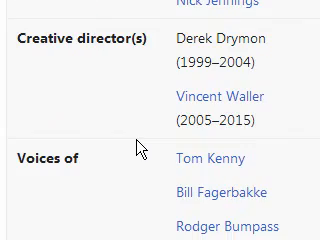
{"action": "scroll", "scroll_direction": "up", "scroll_amount": 3}
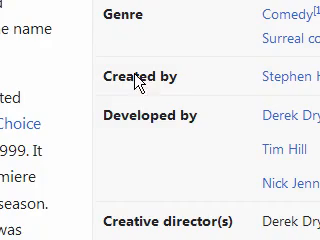
{"action": "scroll", "scroll_direction": "down", "scroll_amount": 3}
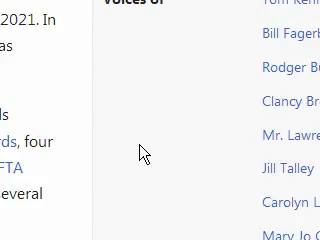
{"action": "scroll", "scroll_direction": "down", "scroll_amount": 3}
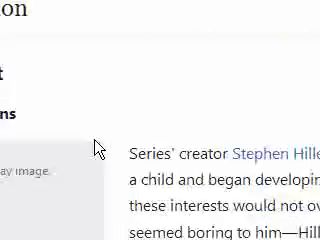
{"action": "right_click", "coordinate": [95, 148]}
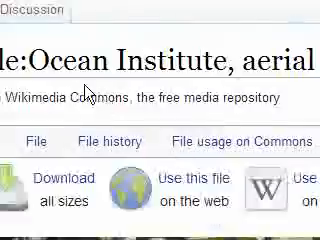
Scroll to 'File usage on other wikis' and open the ja.wikipedia Stephen Hillenburg article.
{"action": "scroll", "scroll_direction": "down", "scroll_amount": 3}
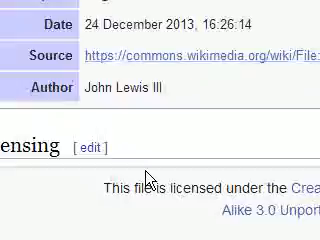
{"action": "scroll", "scroll_direction": "down", "scroll_amount": 3}
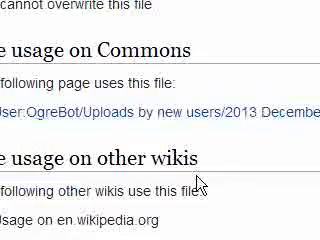
{"action": "scroll", "scroll_direction": "down", "scroll_amount": 3}
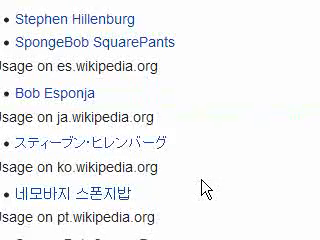
{"action": "scroll", "scroll_direction": "down", "scroll_amount": 3}
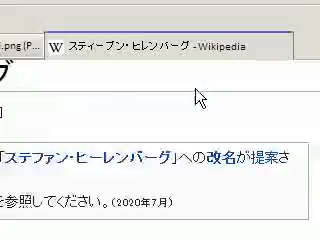
Skim the Japanese Hillenburg article, then scroll the Nickelodeon programs list to live-action comedy.
{"action": "scroll", "scroll_direction": "down", "scroll_amount": 3}
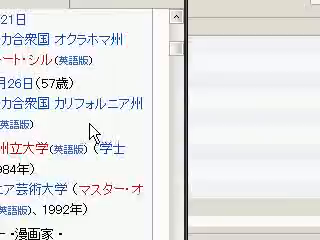
{"action": "scroll", "scroll_direction": "down", "scroll_amount": 3}
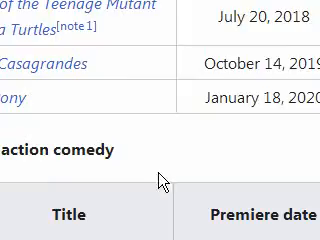
{"action": "scroll", "scroll_direction": "down", "scroll_amount": 3}
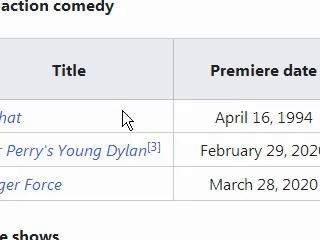